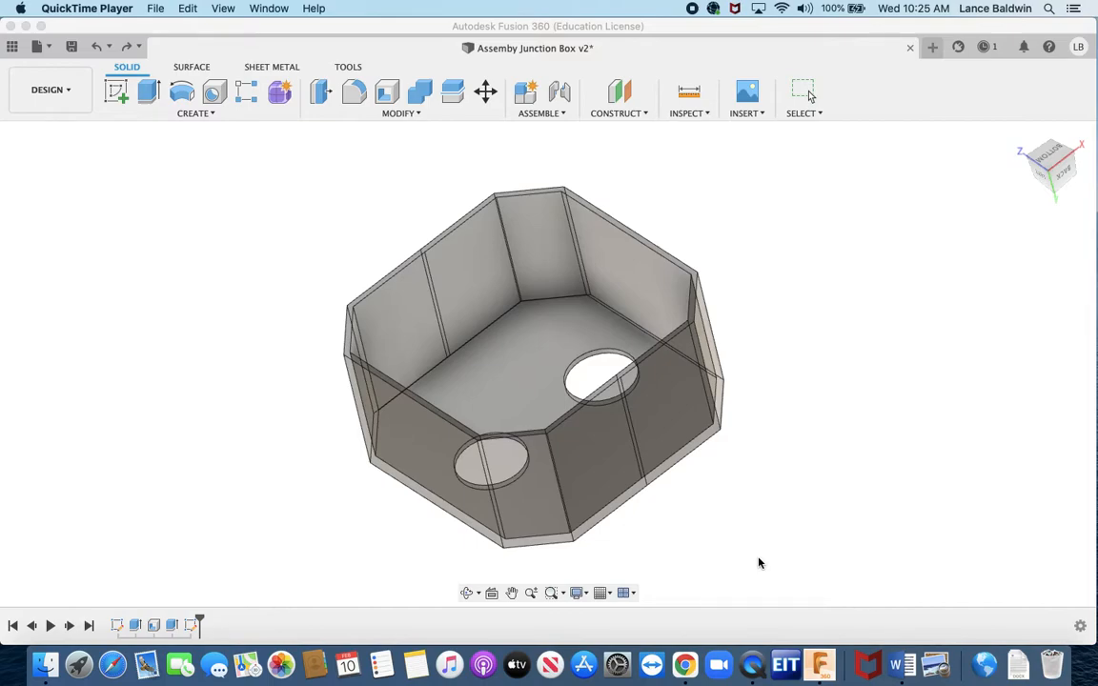
pyautogui.moveTo(838, 557)
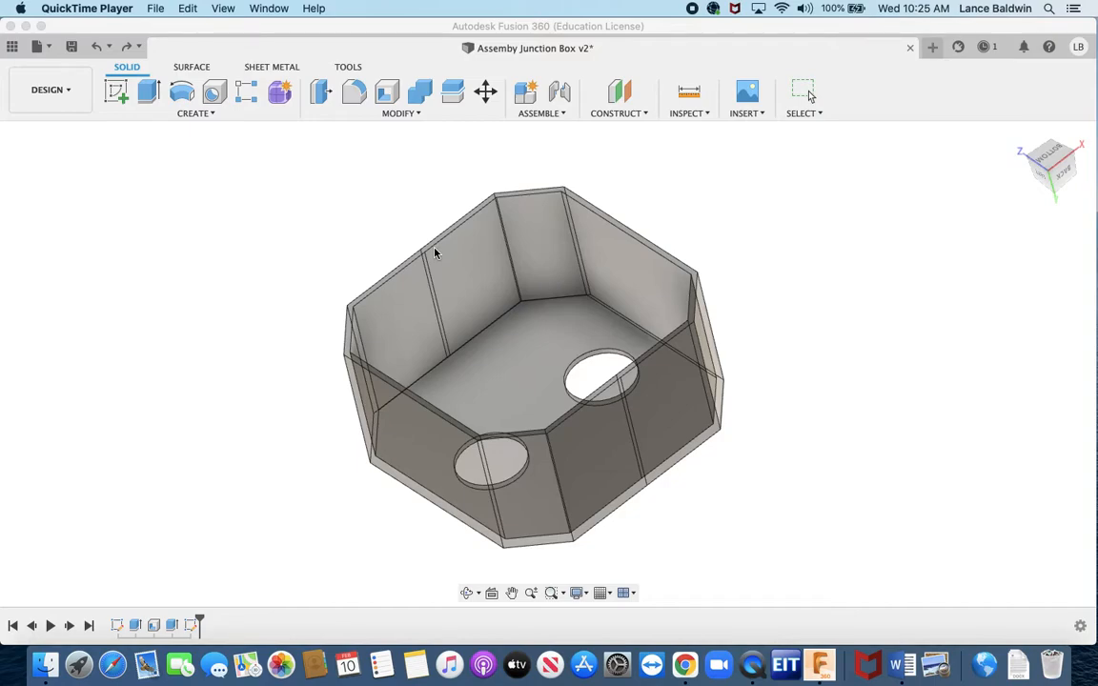
pyautogui.moveTo(373, 143)
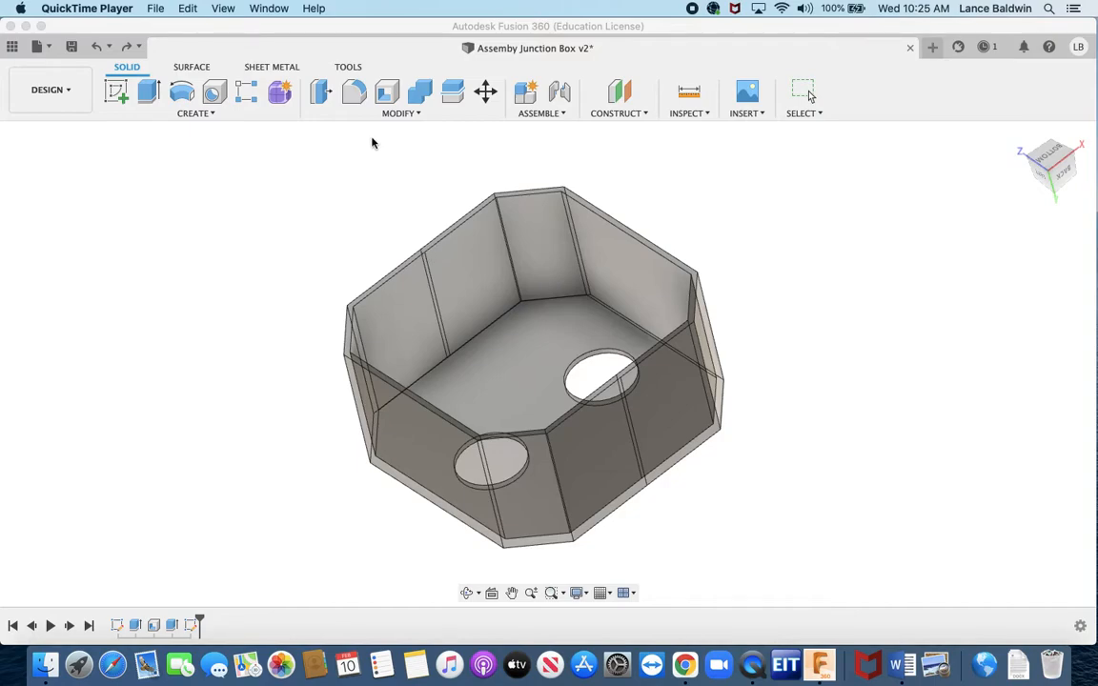
# Step: Browse the Modify menu and the appearance library toward the Steel – Galvanized (Small) material
pyautogui.click(400, 112)
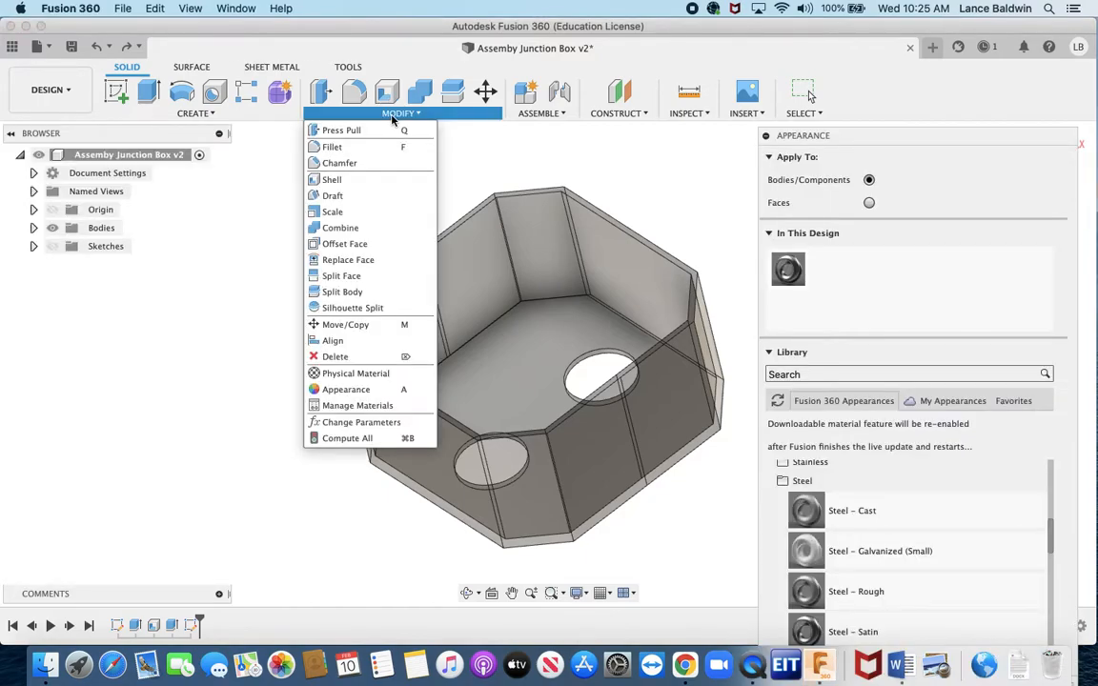
pyautogui.moveTo(345, 389)
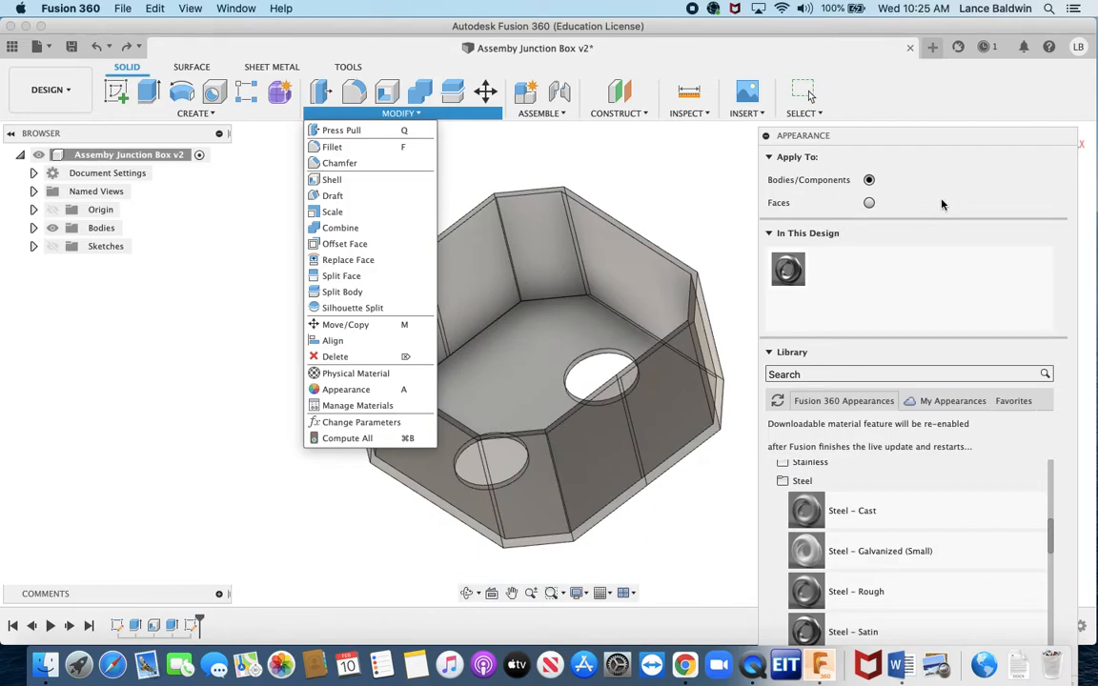
pyautogui.click(423, 251)
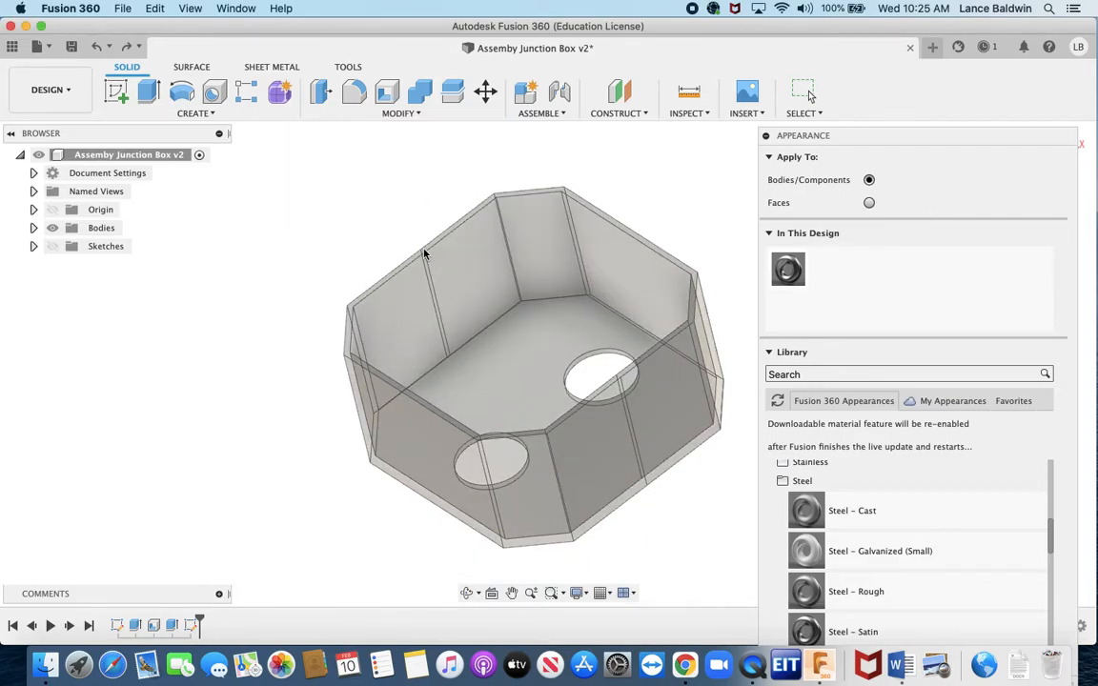
pyautogui.scroll(-3)
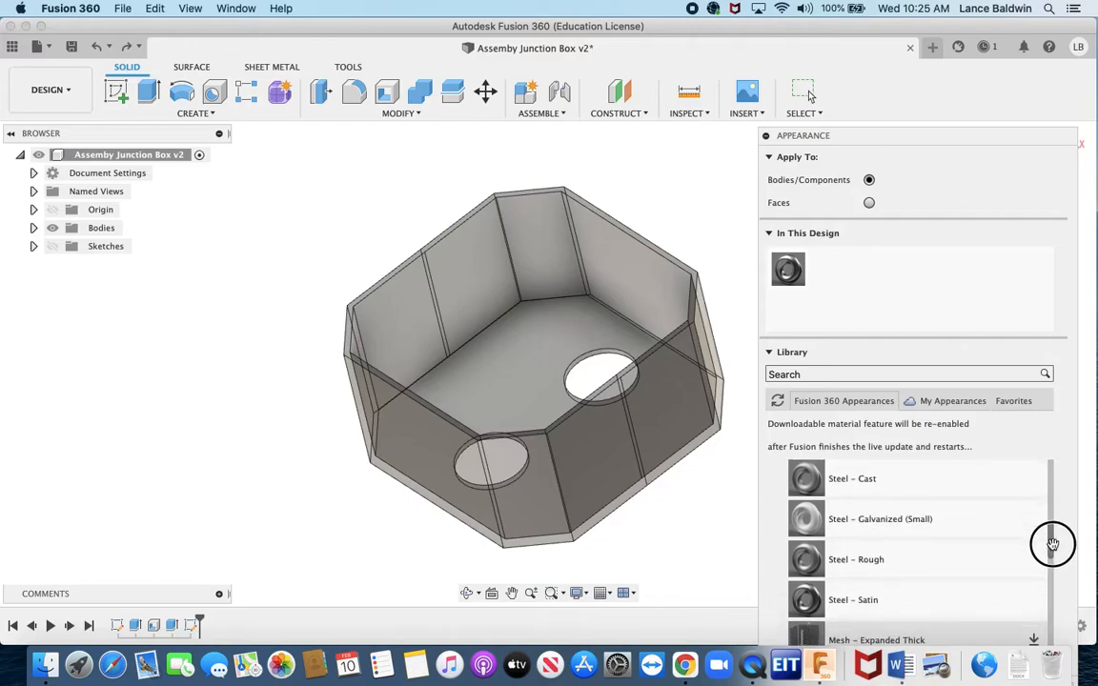
pyautogui.scroll(-3)
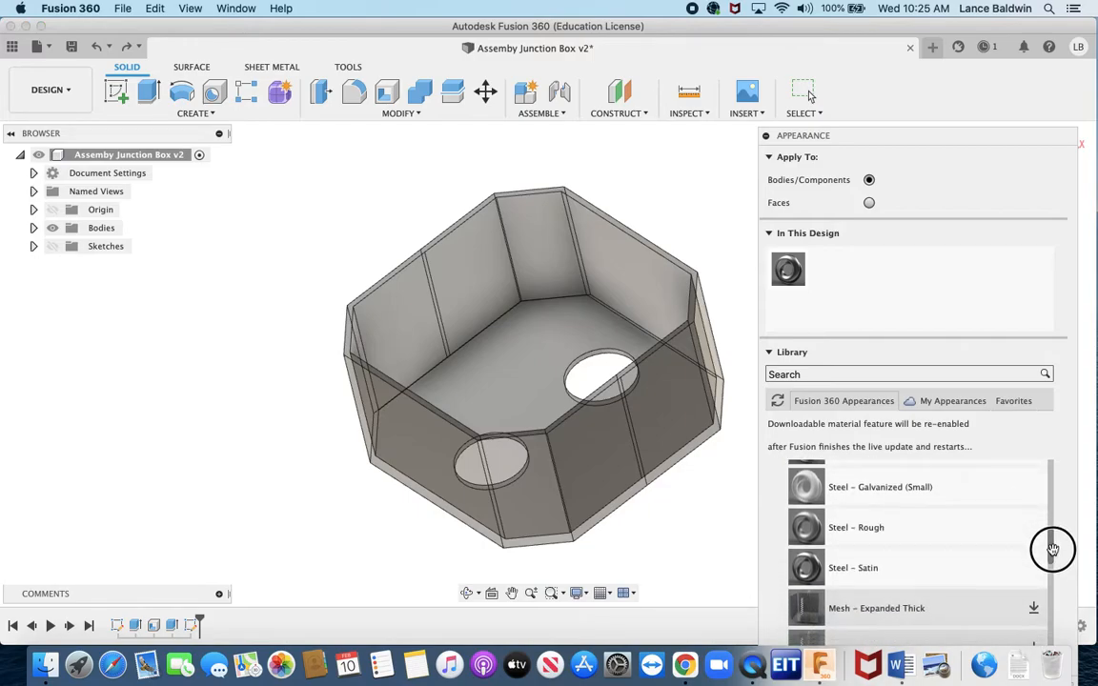
pyautogui.scroll(3)
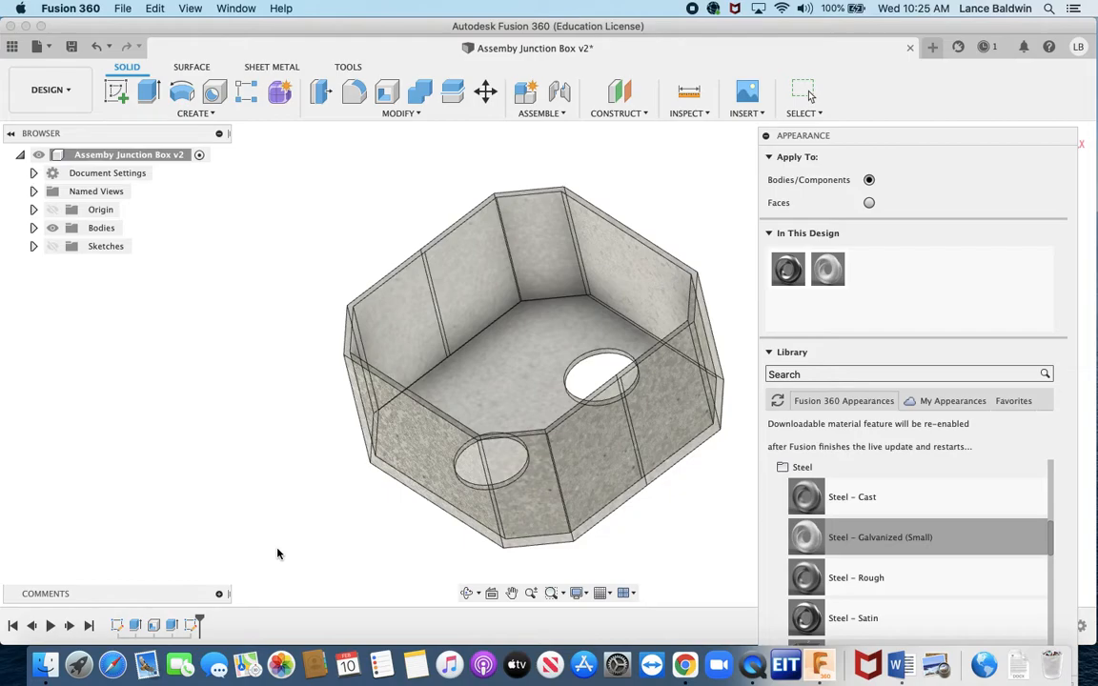
pyautogui.moveTo(354, 552)
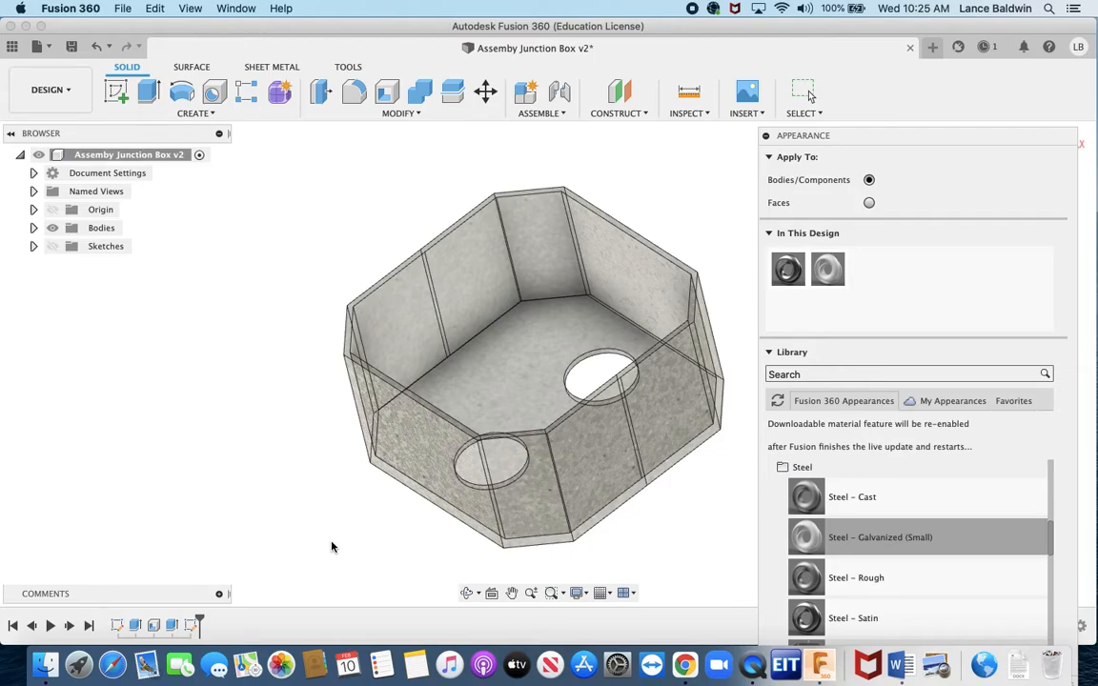
pyautogui.moveTo(328, 549)
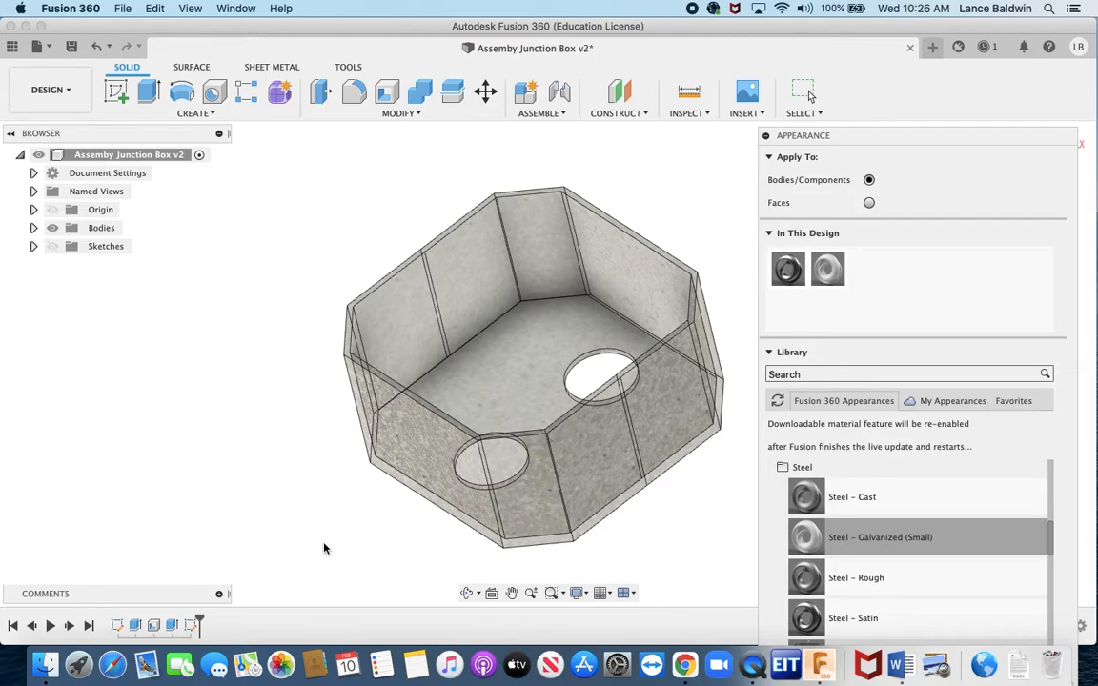
pyautogui.moveTo(96, 191)
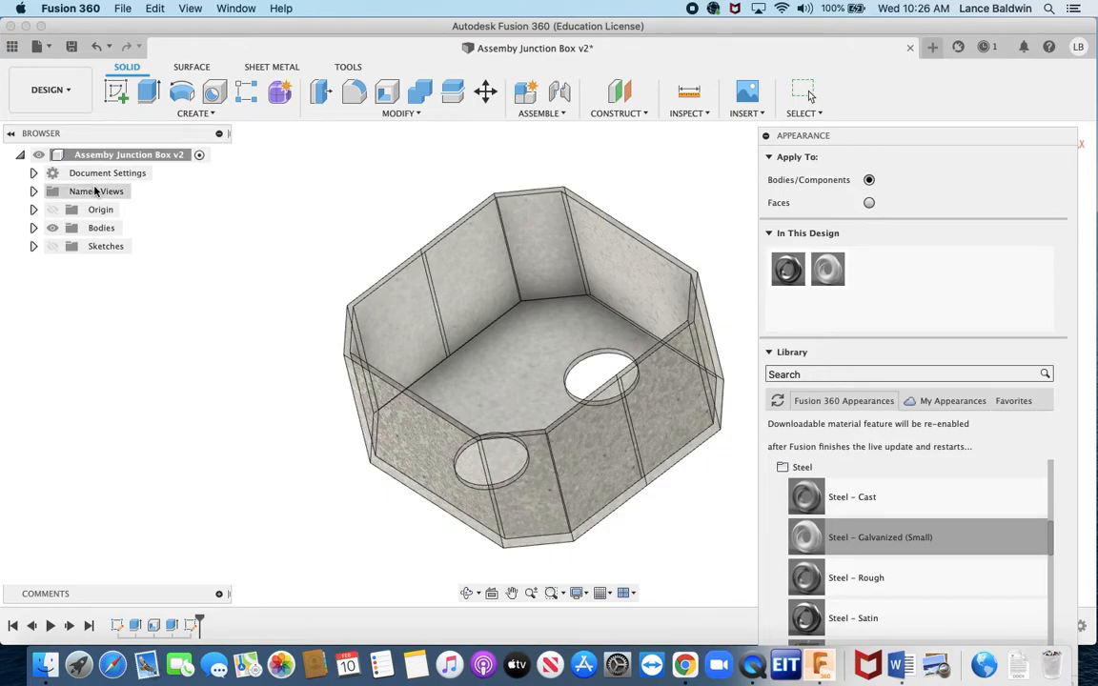
pyautogui.moveTo(46, 90)
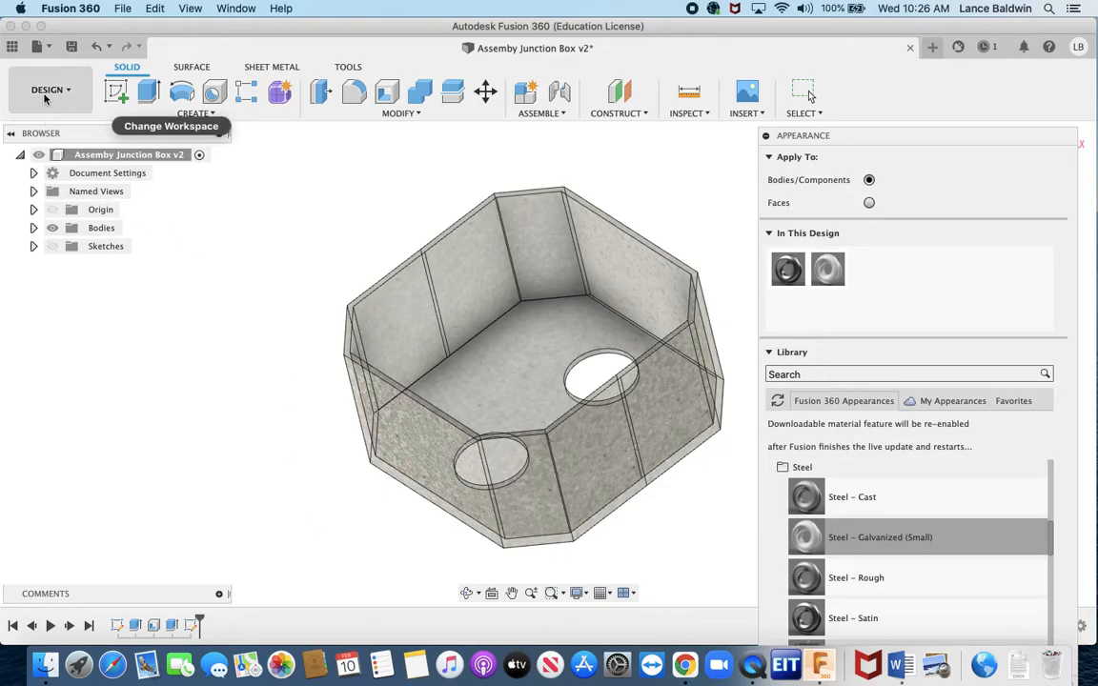
# Step: Switch from the Design workspace to the Render workspace
pyautogui.click(47, 89)
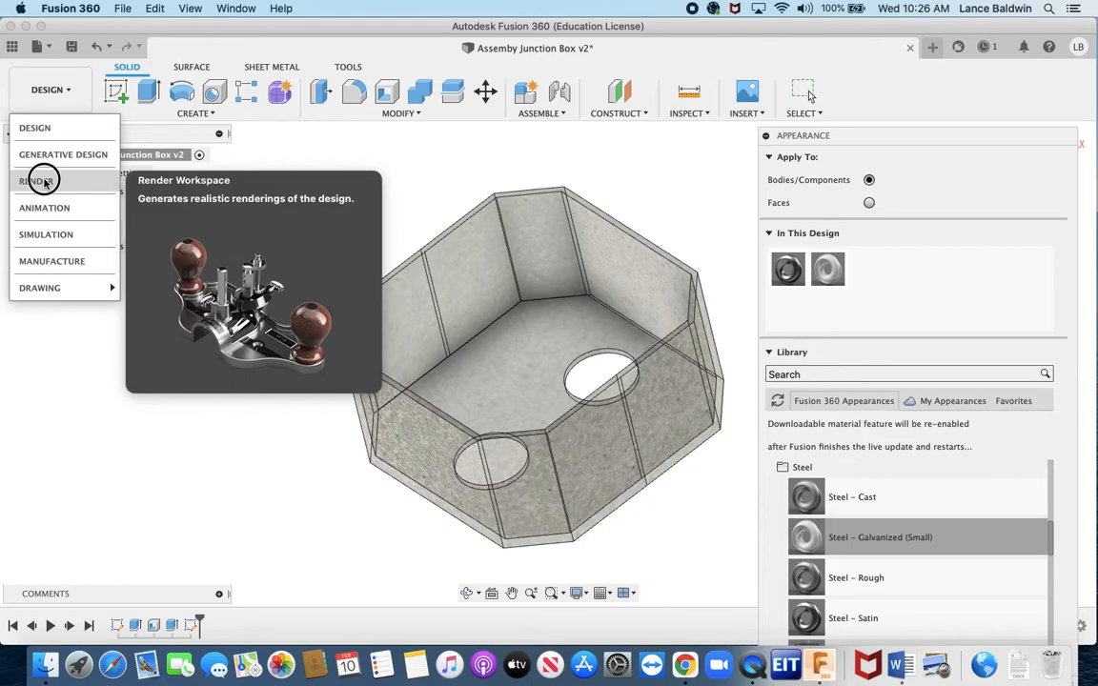
pyautogui.click(34, 181)
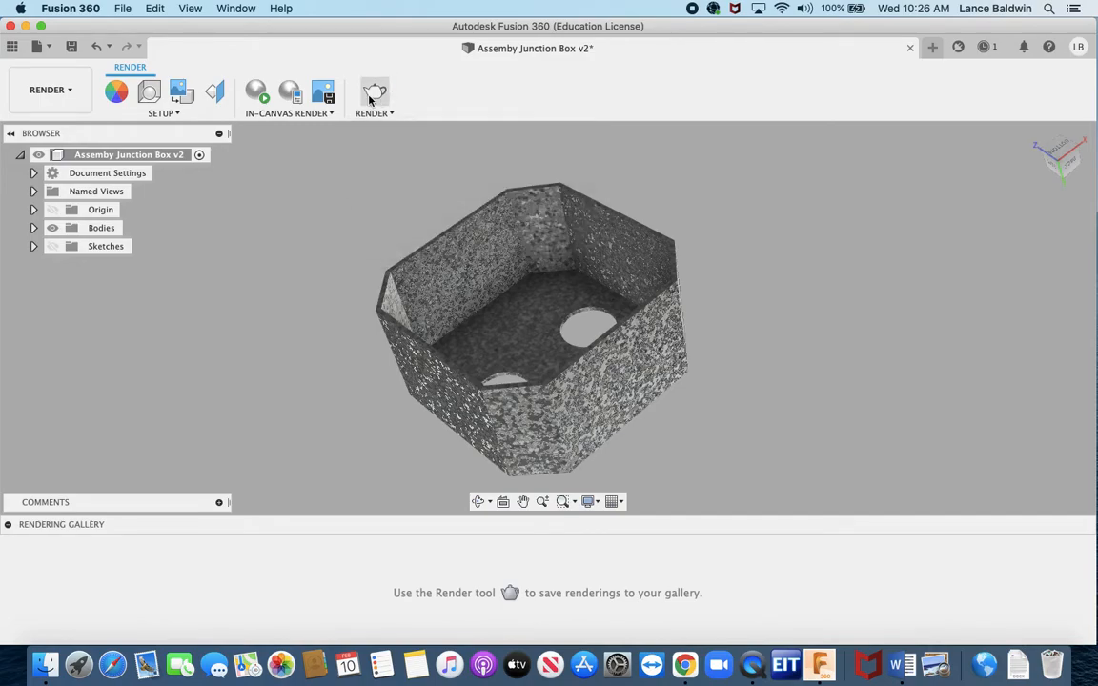
pyautogui.moveTo(373, 92)
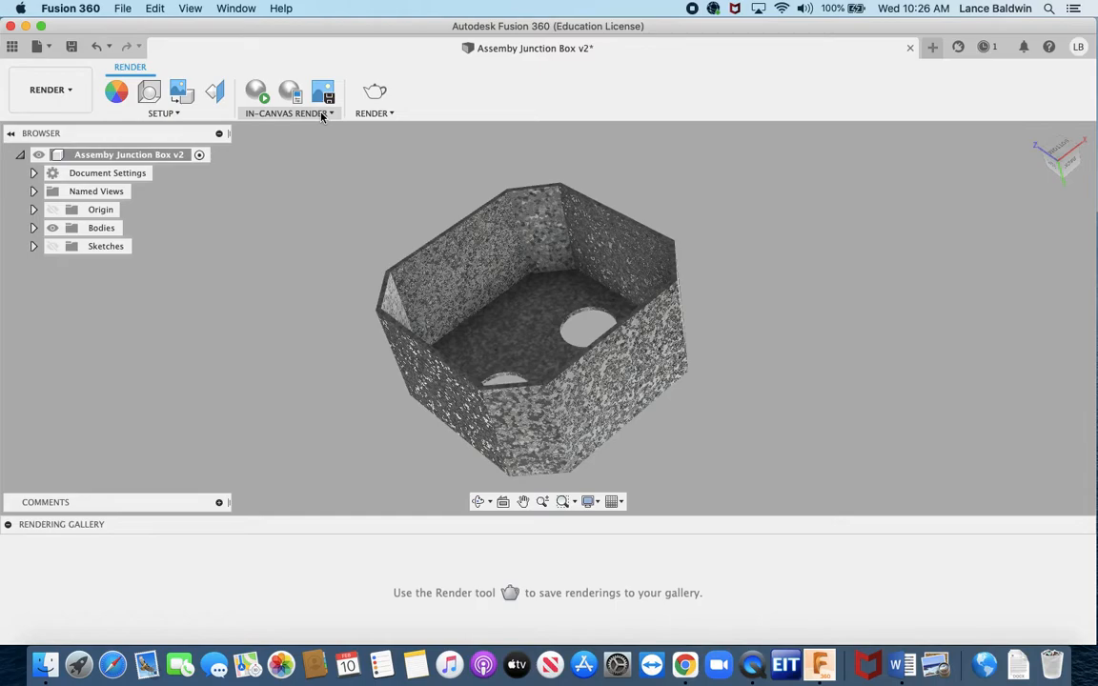
pyautogui.moveTo(255, 118)
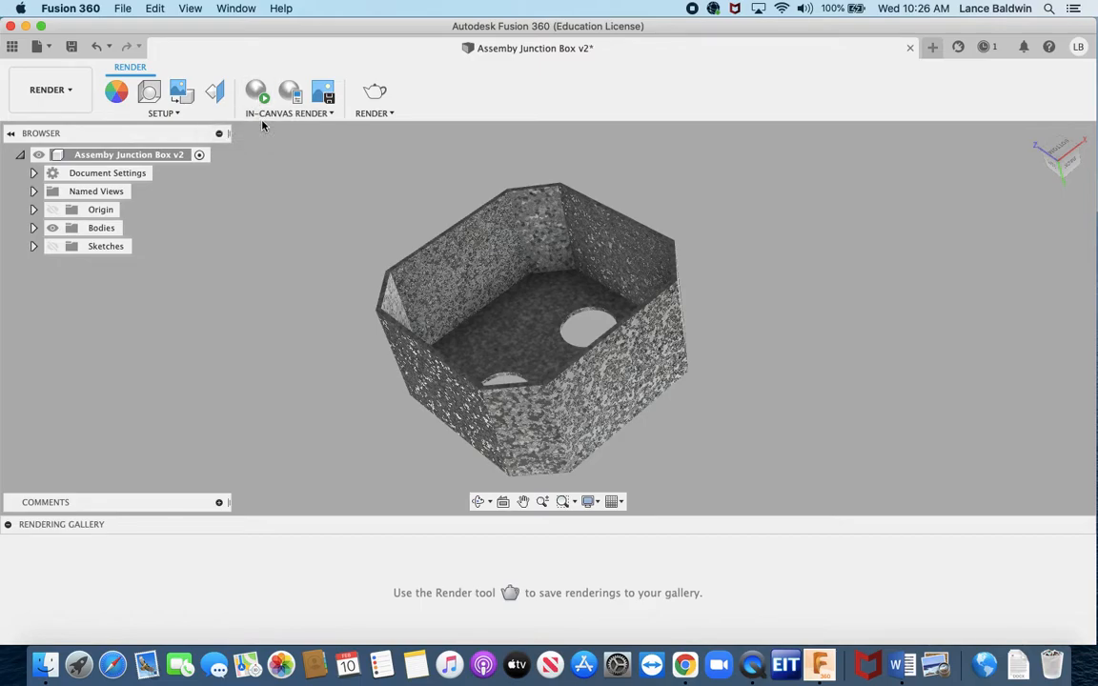
pyautogui.moveTo(332, 179)
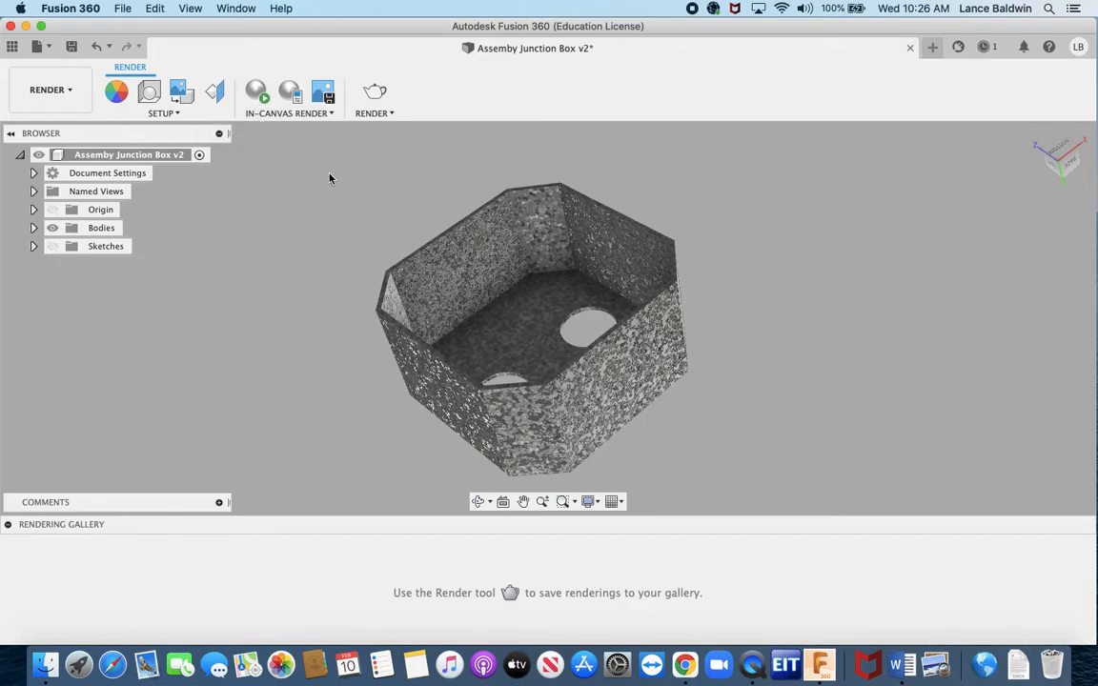
pyautogui.moveTo(280, 364)
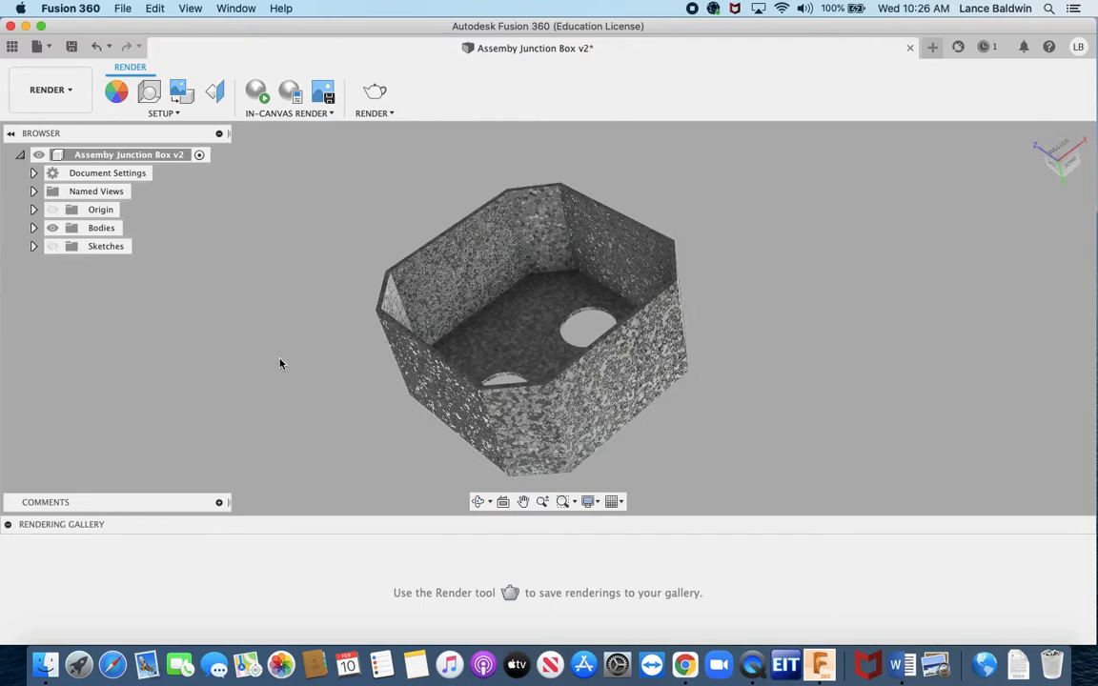
pyautogui.moveTo(321, 248)
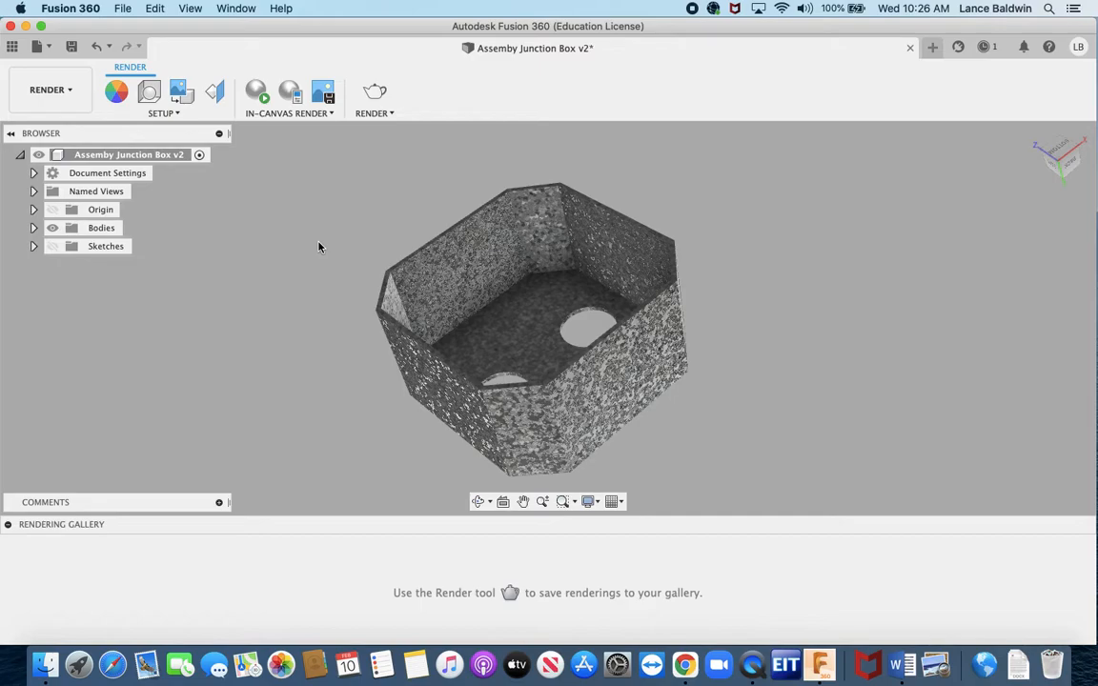
pyautogui.moveTo(1060, 153)
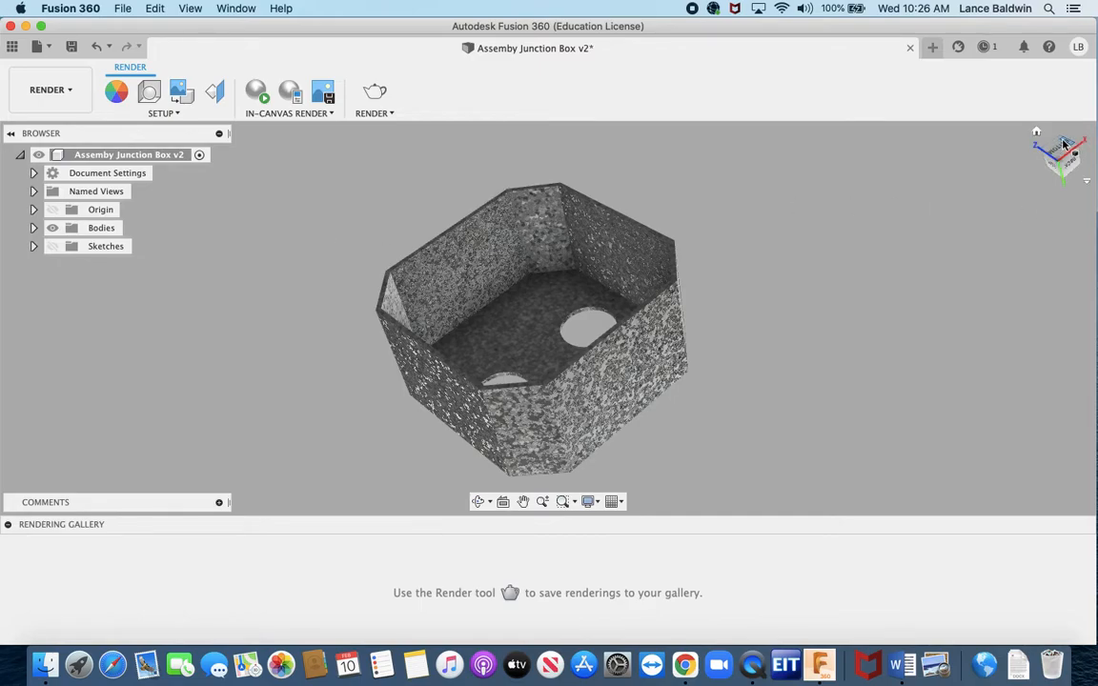
# Step: Orbit the box through inside and side views until its top face with the two holes faces the camera
pyautogui.moveTo(1064, 145); pyautogui.dragTo(1049, 171)
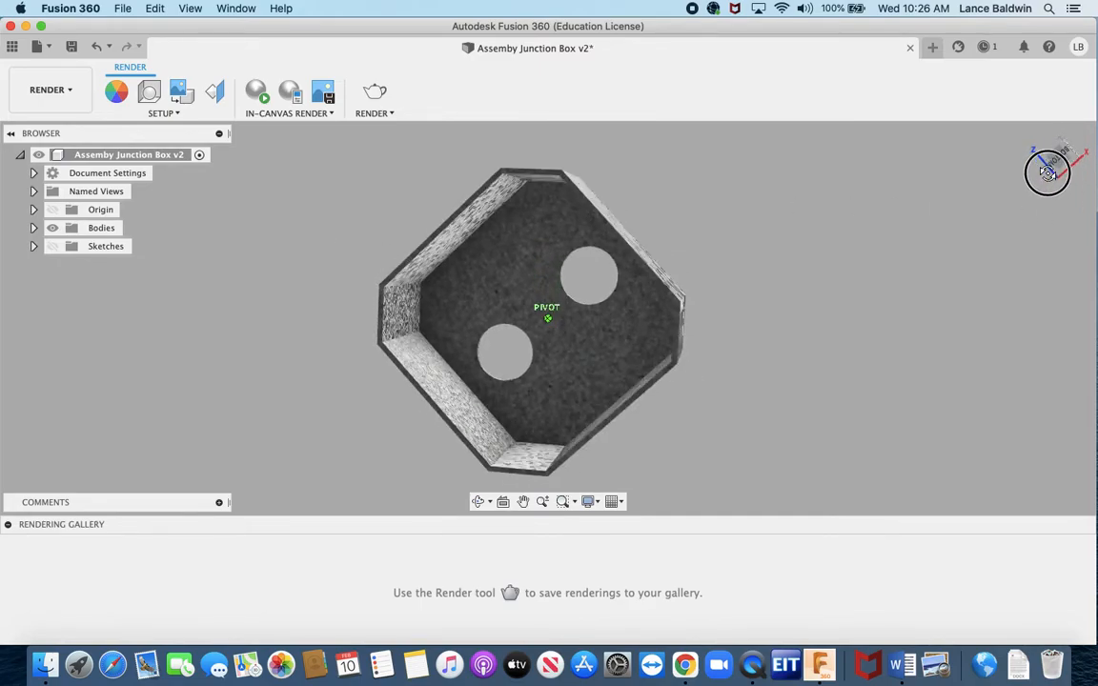
pyautogui.moveTo(1046, 172); pyautogui.dragTo(1083, 160)
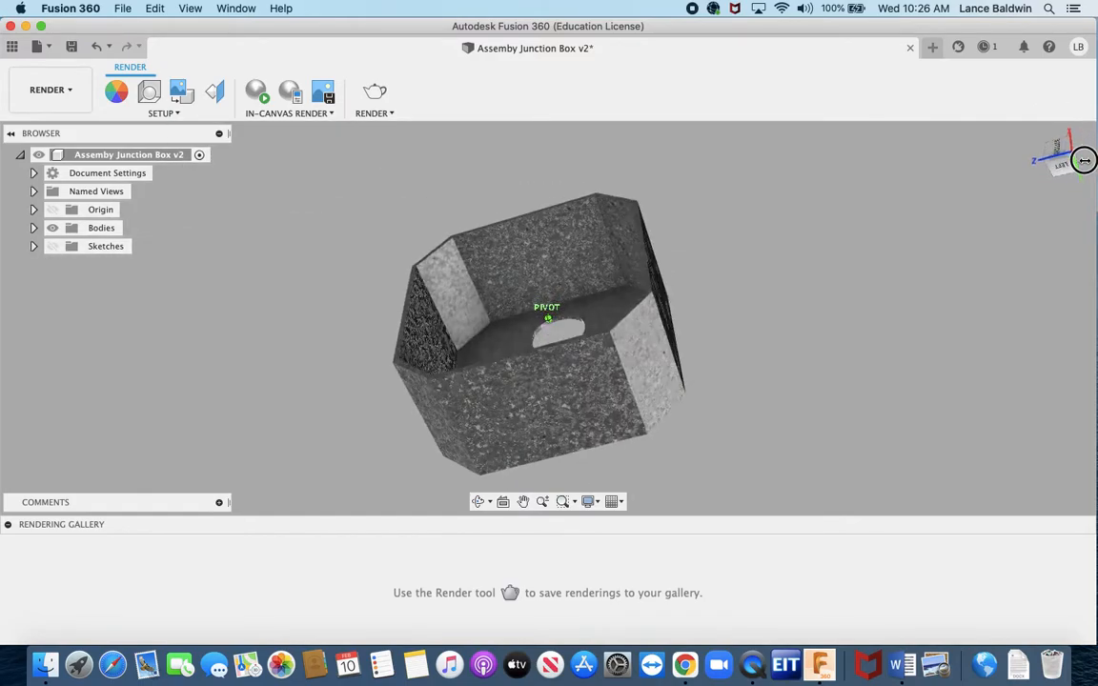
pyautogui.moveTo(547, 324); pyautogui.dragTo(547, 285)
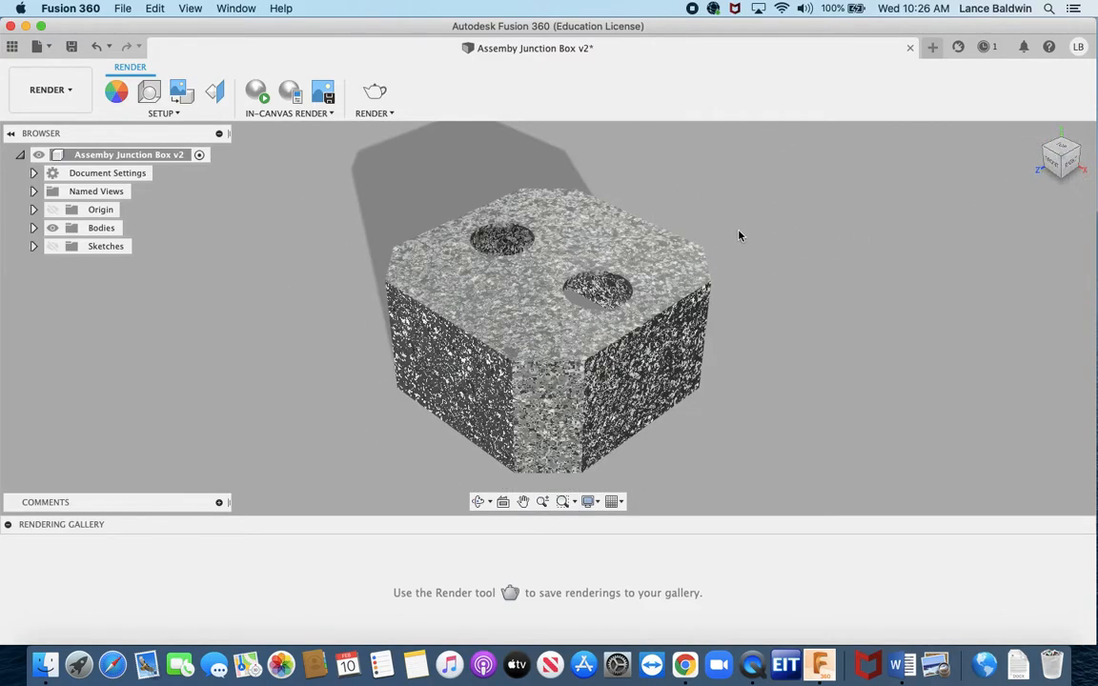
pyautogui.moveTo(743, 339)
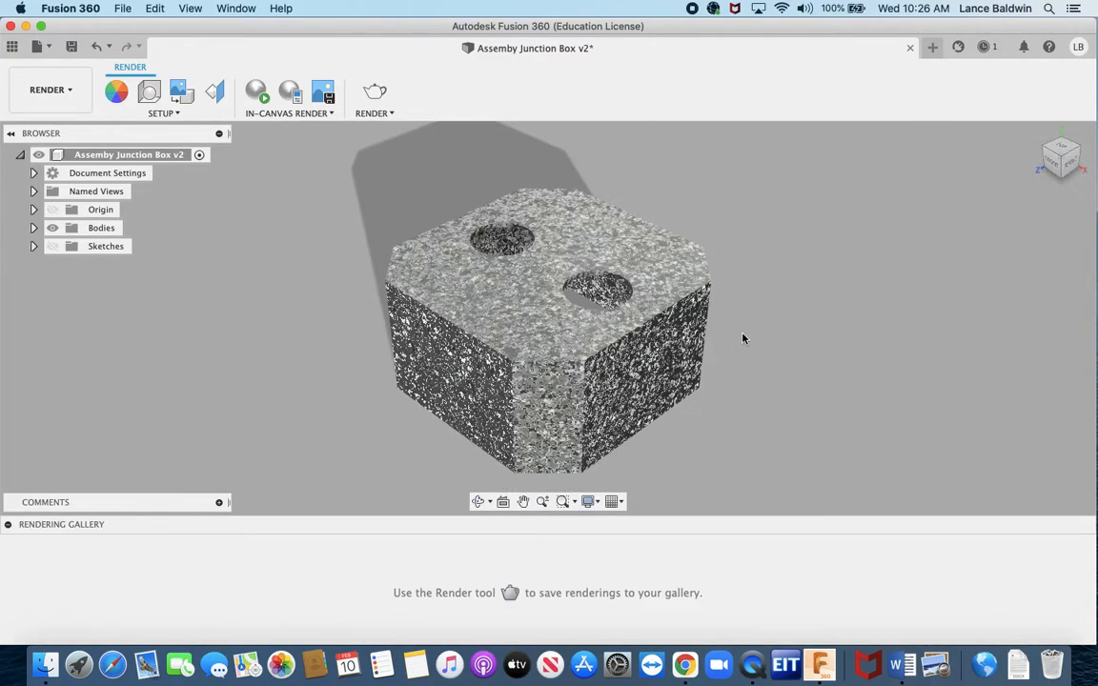
pyautogui.moveTo(839, 290)
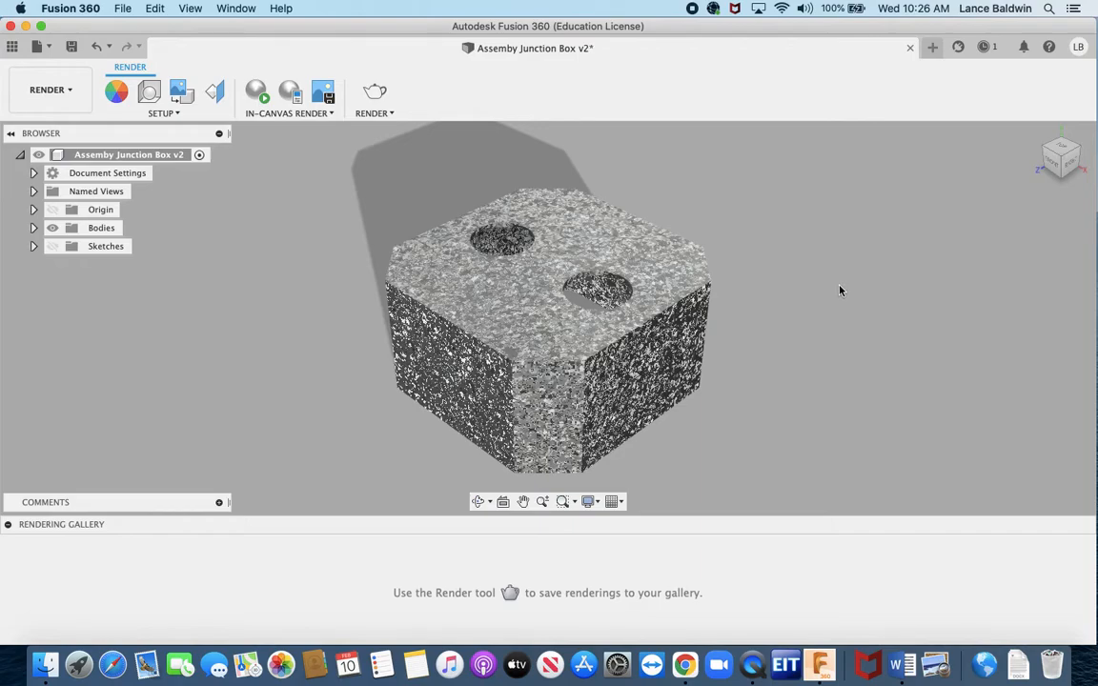
pyautogui.moveTo(764, 307)
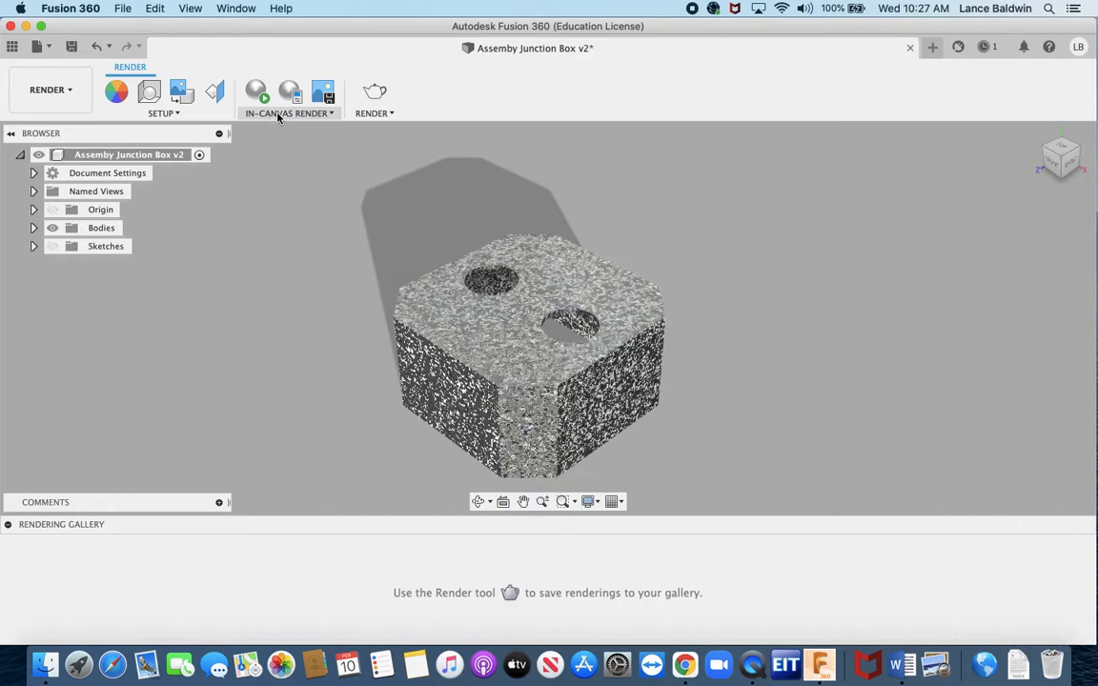
# Step: Start an In-canvas Render, let it refine to iteration 34, then pause it
pyautogui.click(287, 113)
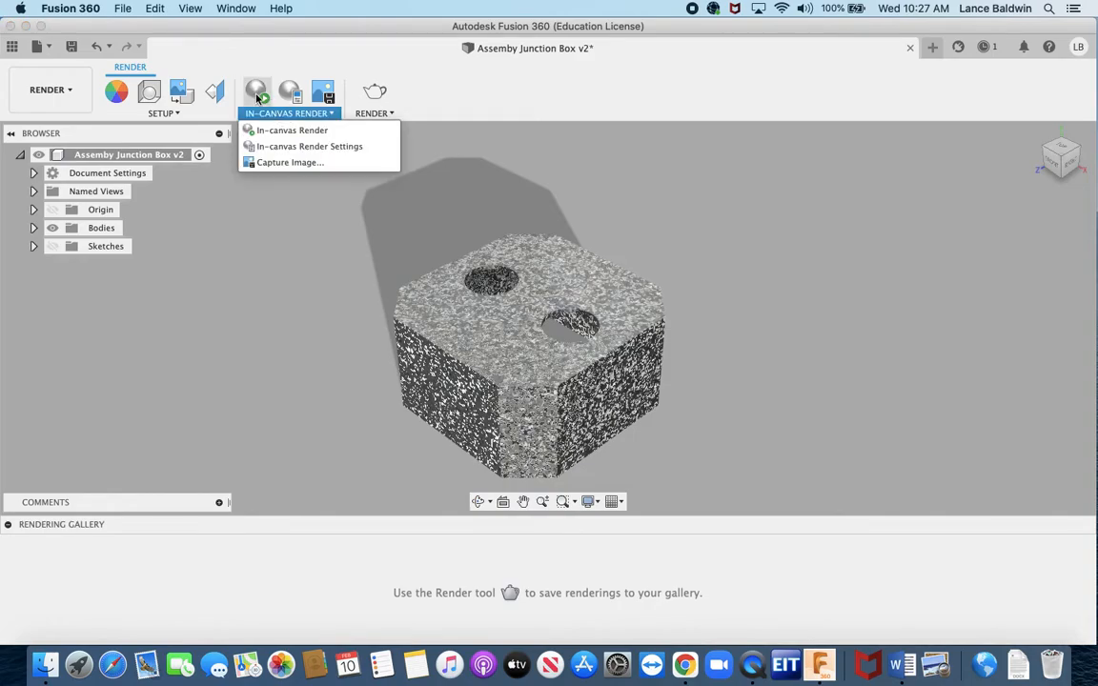
pyautogui.click(292, 129)
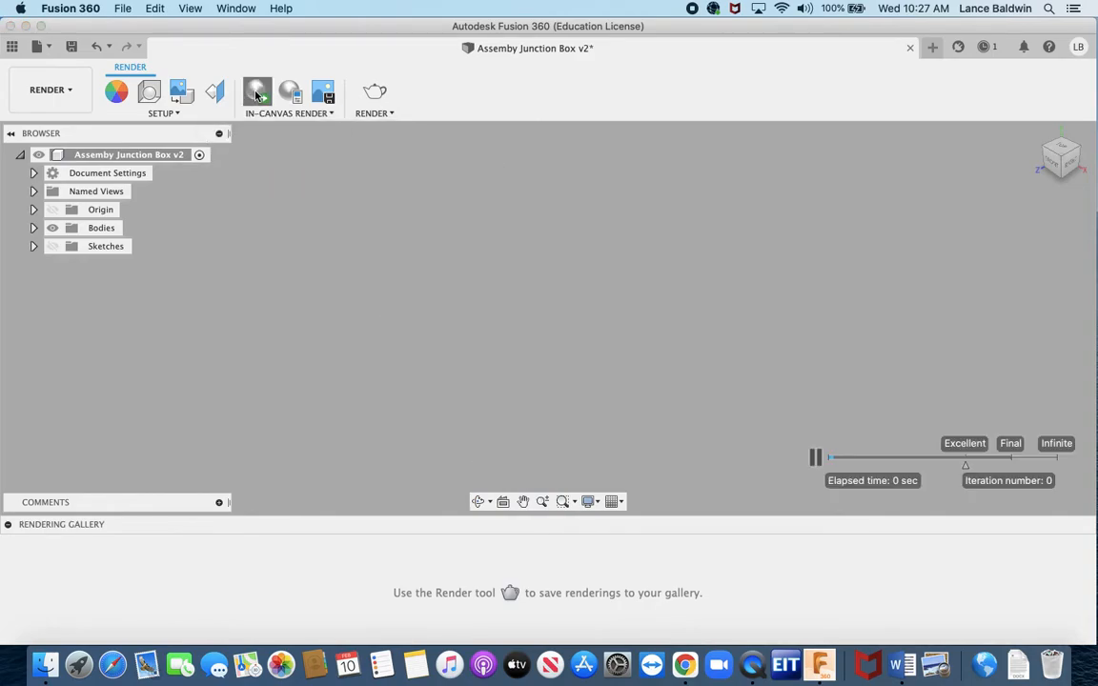
pyautogui.click(258, 91)
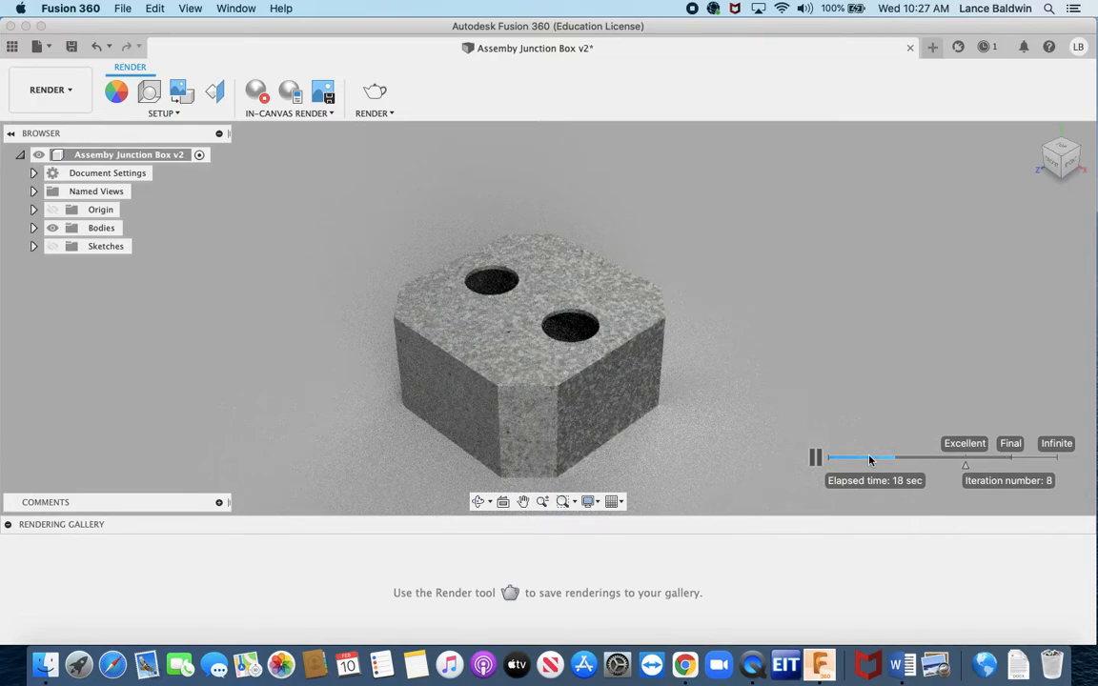
pyautogui.moveTo(614, 476)
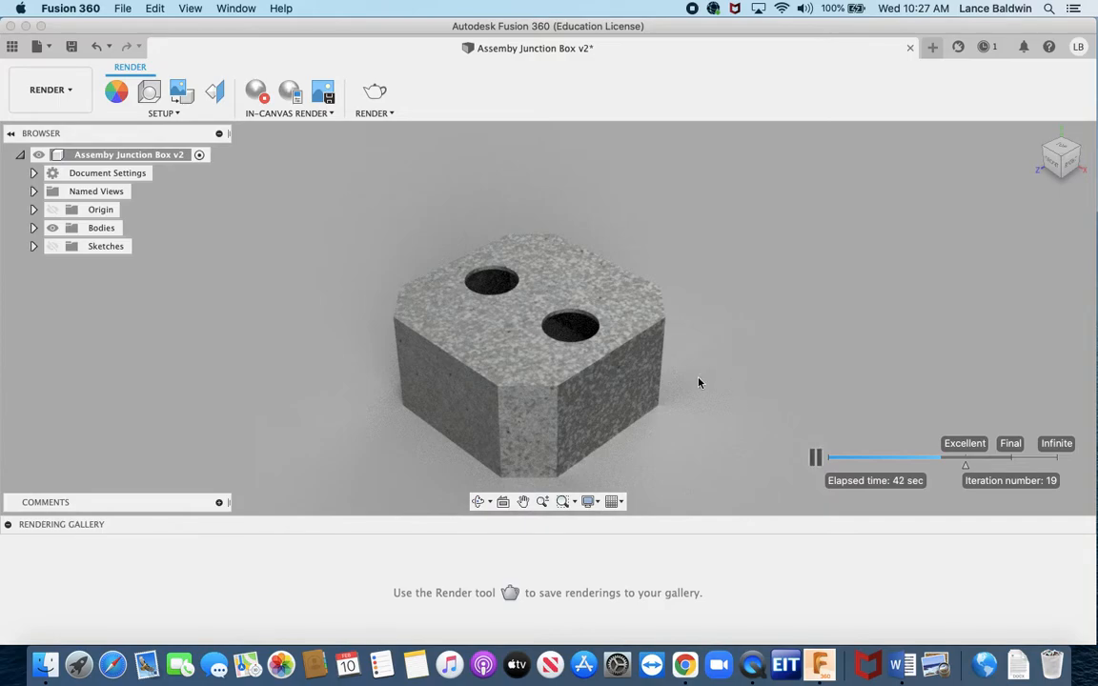
pyautogui.moveTo(745, 377)
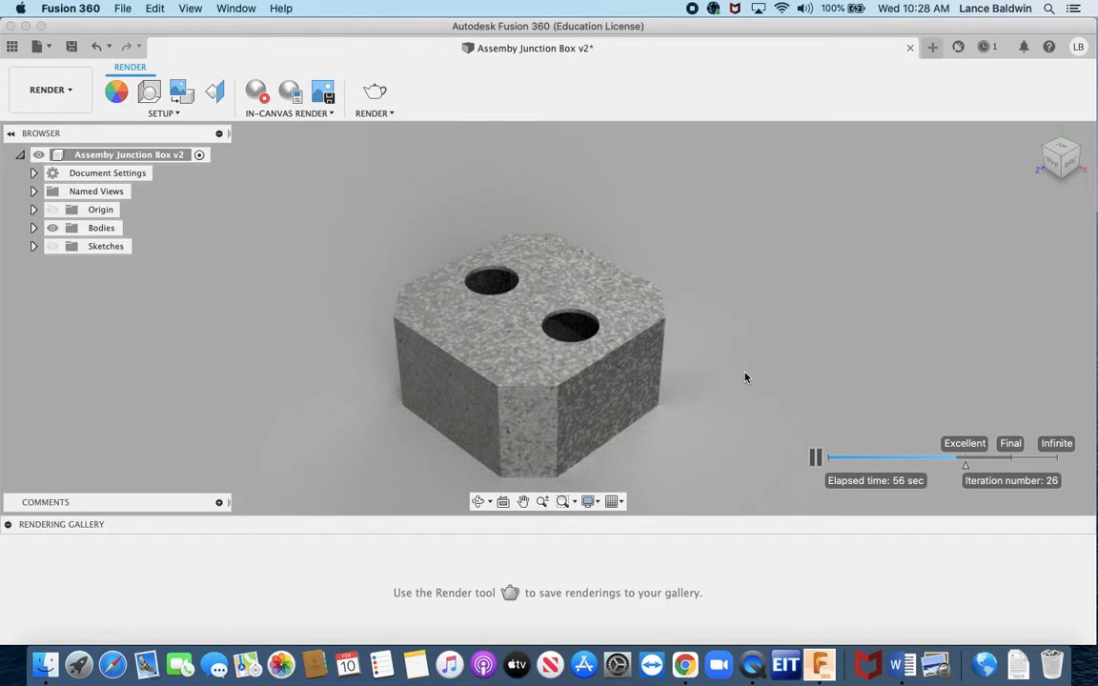
pyautogui.moveTo(752, 407)
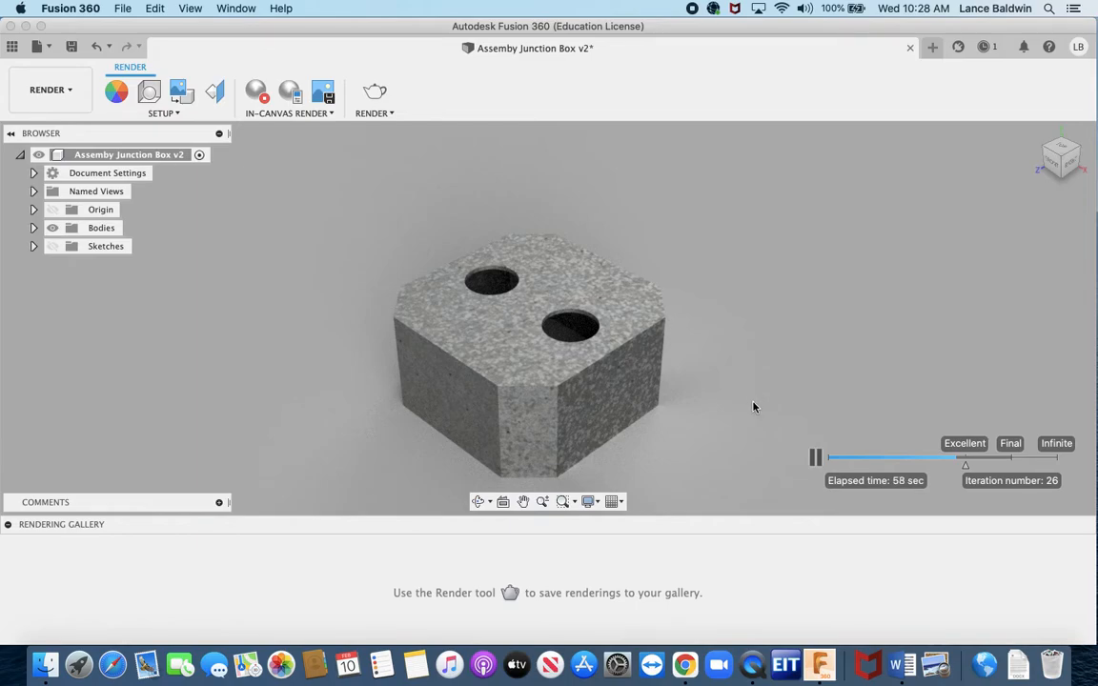
pyautogui.moveTo(736, 244)
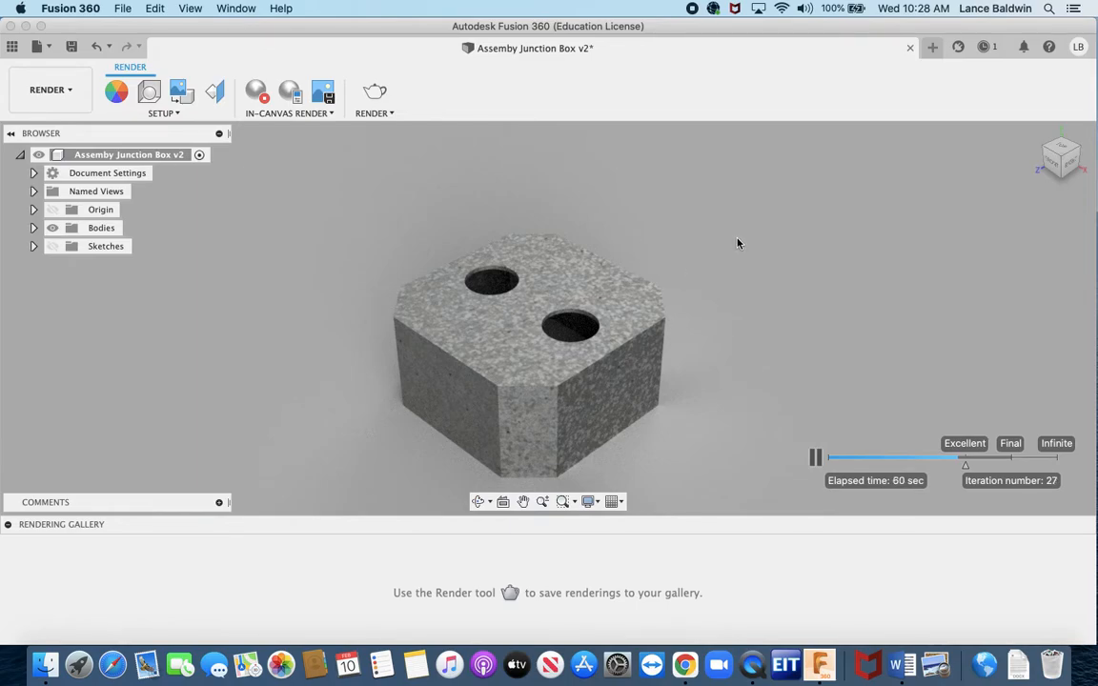
pyautogui.moveTo(694, 213)
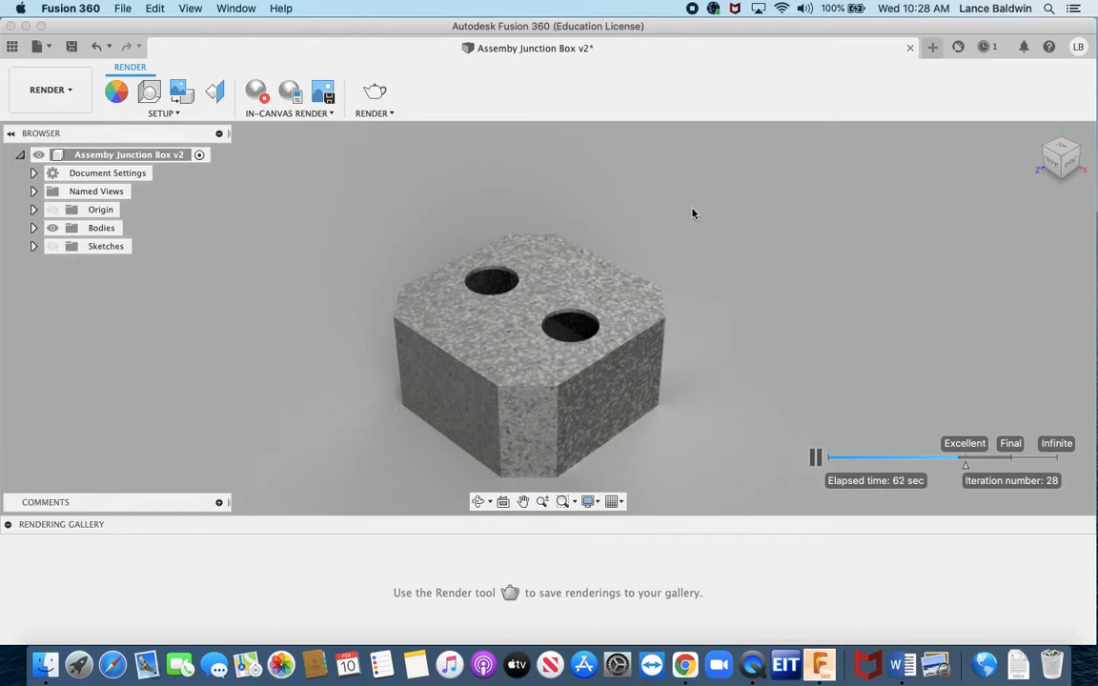
pyautogui.moveTo(181, 91)
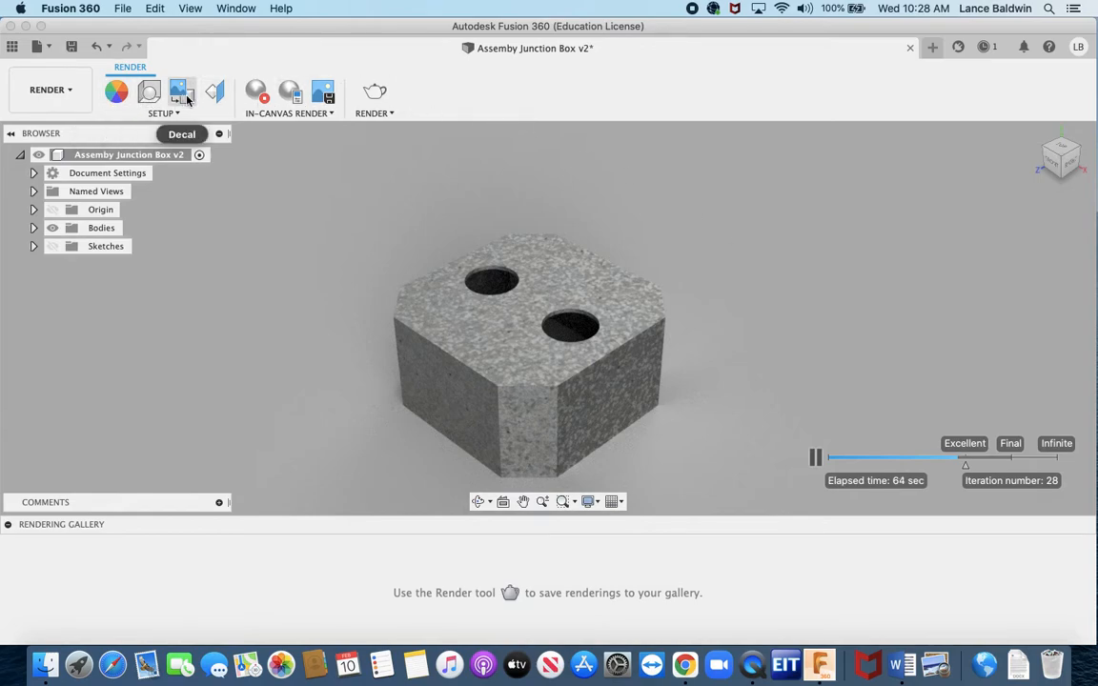
pyautogui.moveTo(148, 92)
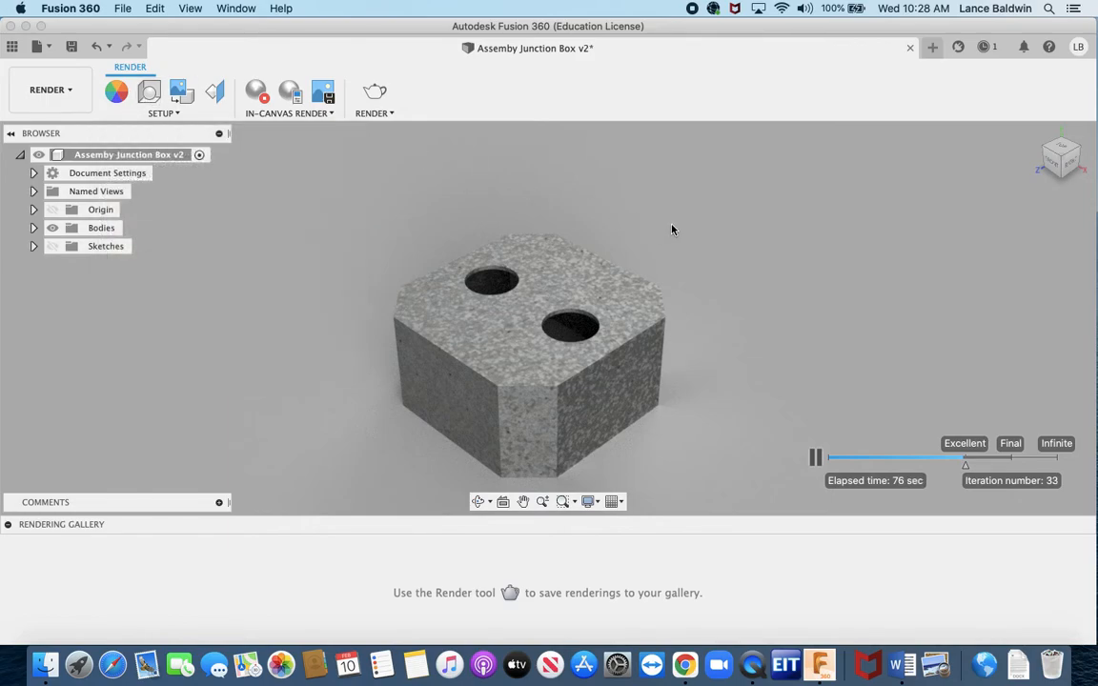
pyautogui.click(816, 458)
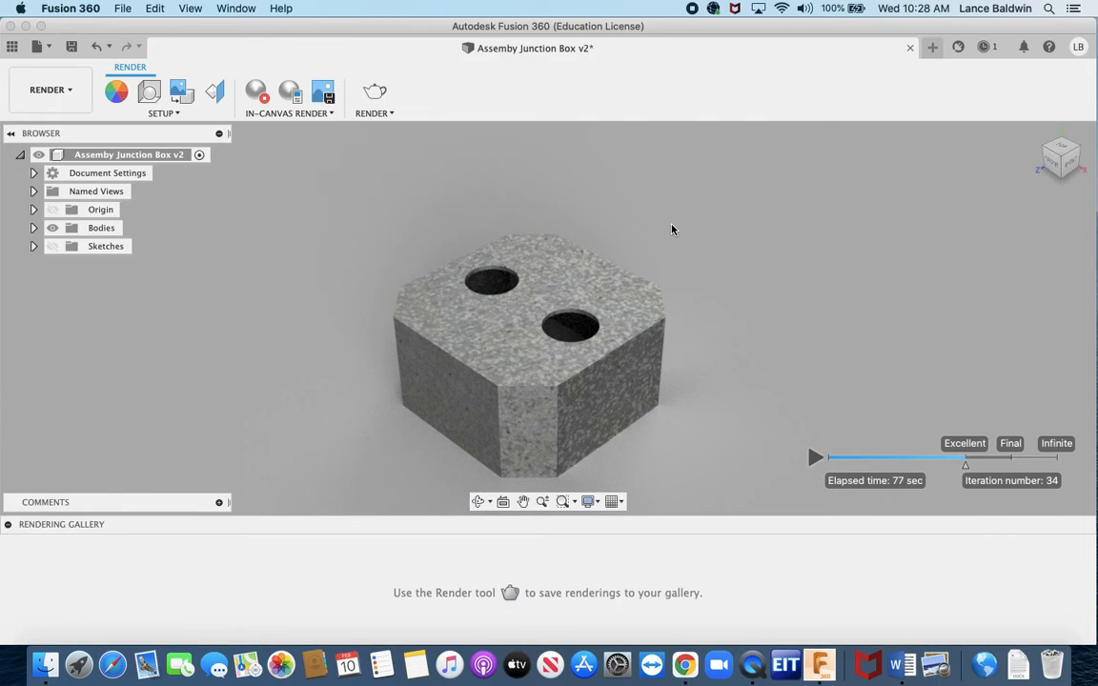